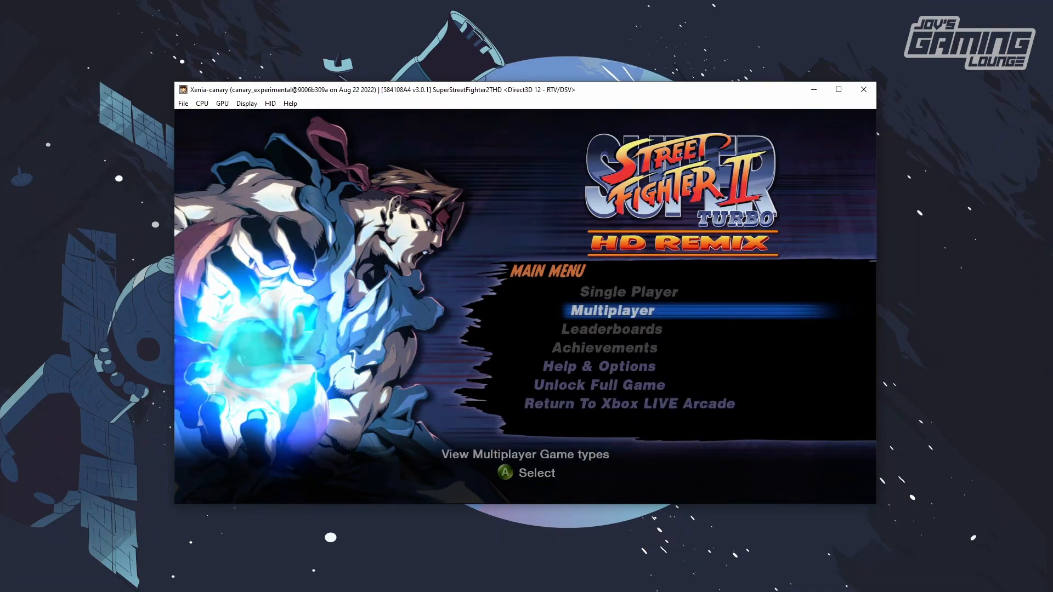
- After leaving the game's main menu, bring up Open with… for xenia-canary.config.toml in File Explorer
{"action": "key", "text": "Down"}
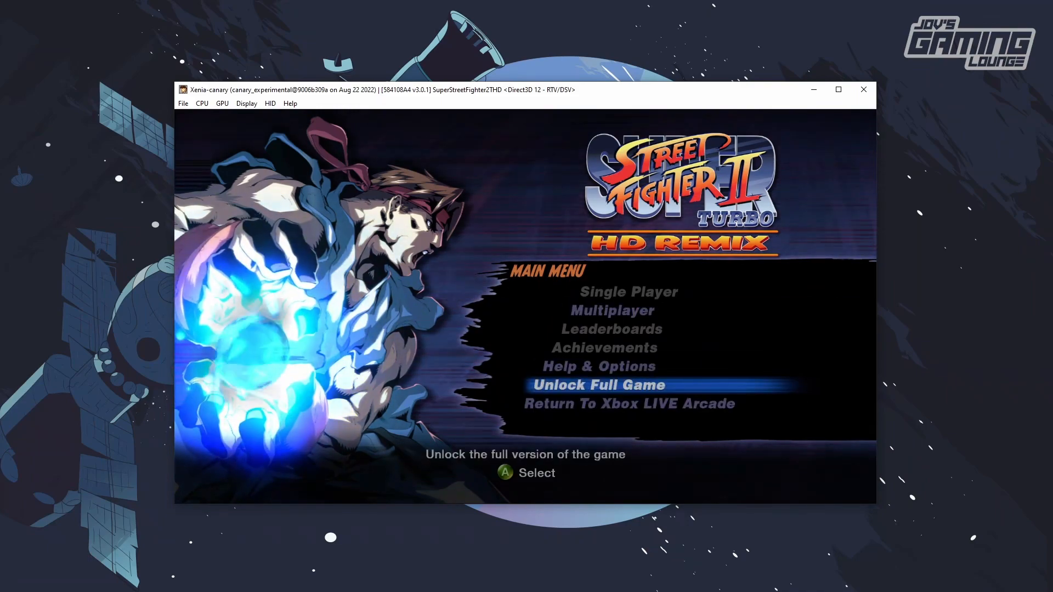
{"action": "key", "text": "Up"}
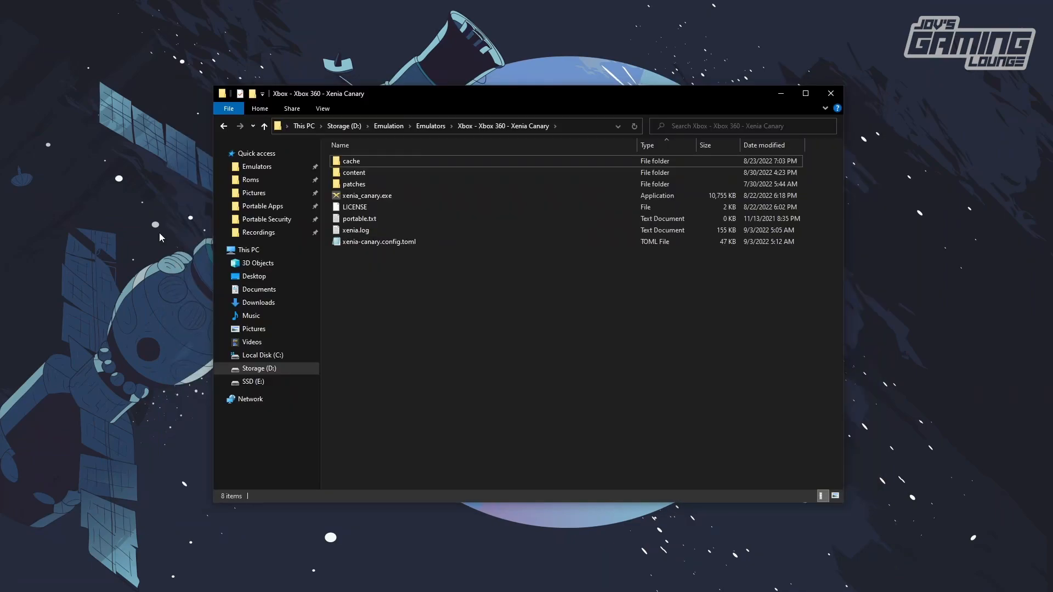
{"action": "mouse_move", "coordinate": [160, 284]}
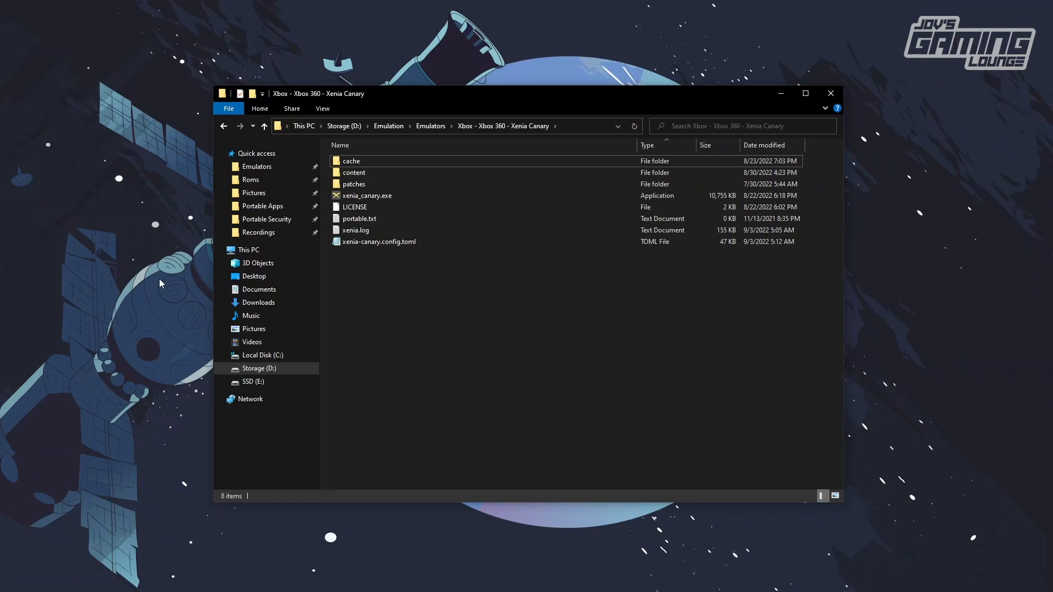
{"action": "mouse_move", "coordinate": [505, 329]}
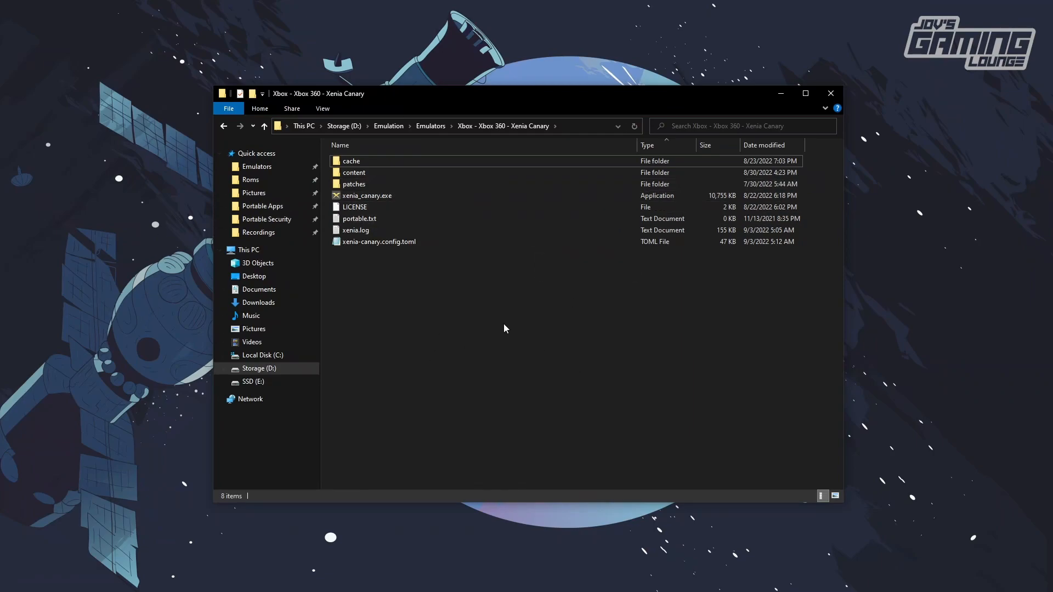
{"action": "mouse_move", "coordinate": [544, 285]}
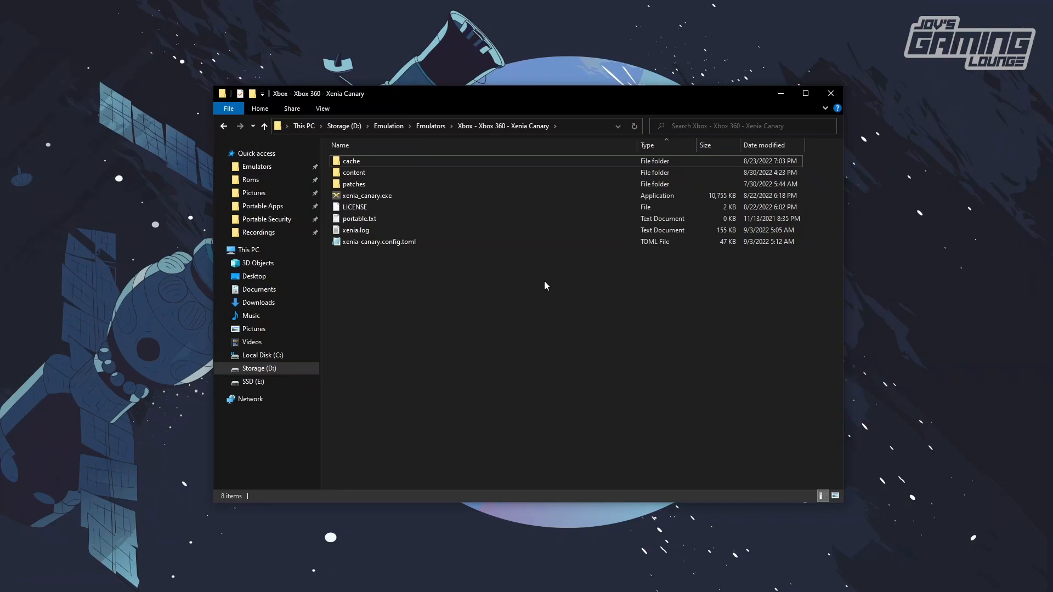
{"action": "mouse_move", "coordinate": [369, 256]}
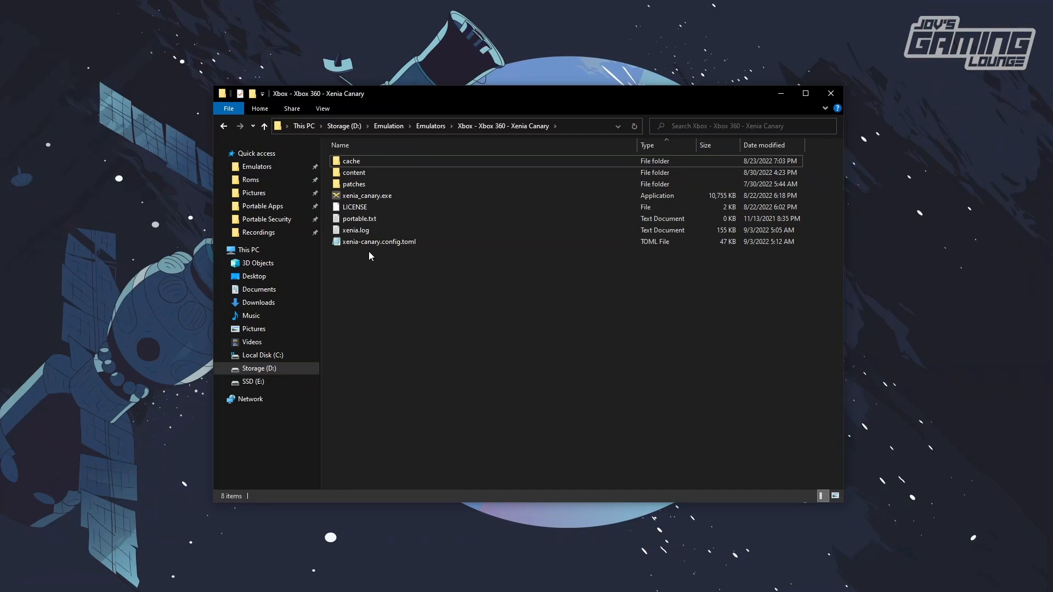
{"action": "mouse_move", "coordinate": [413, 255]}
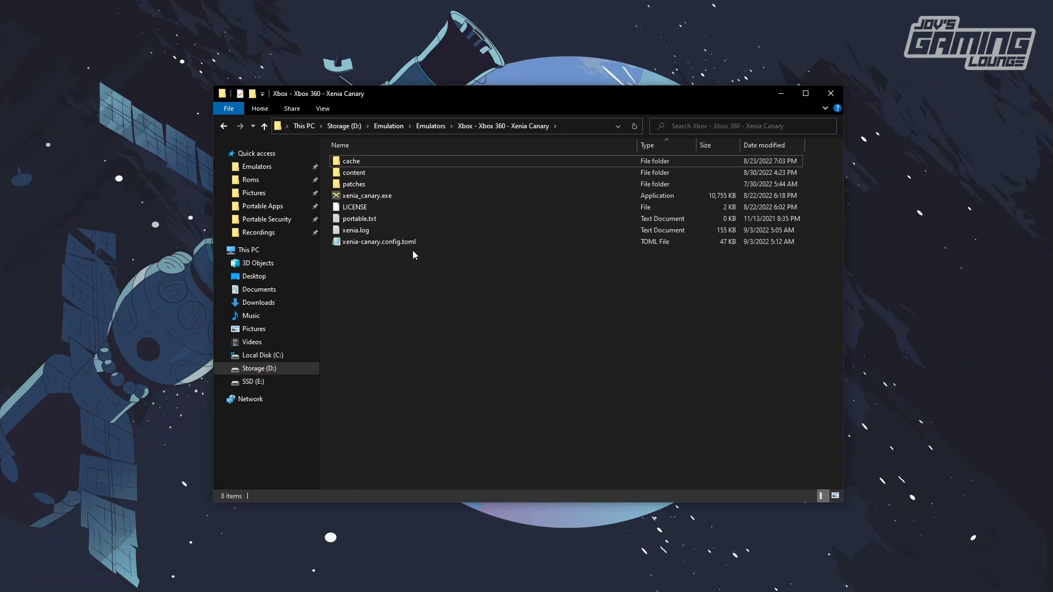
{"action": "mouse_move", "coordinate": [520, 261]}
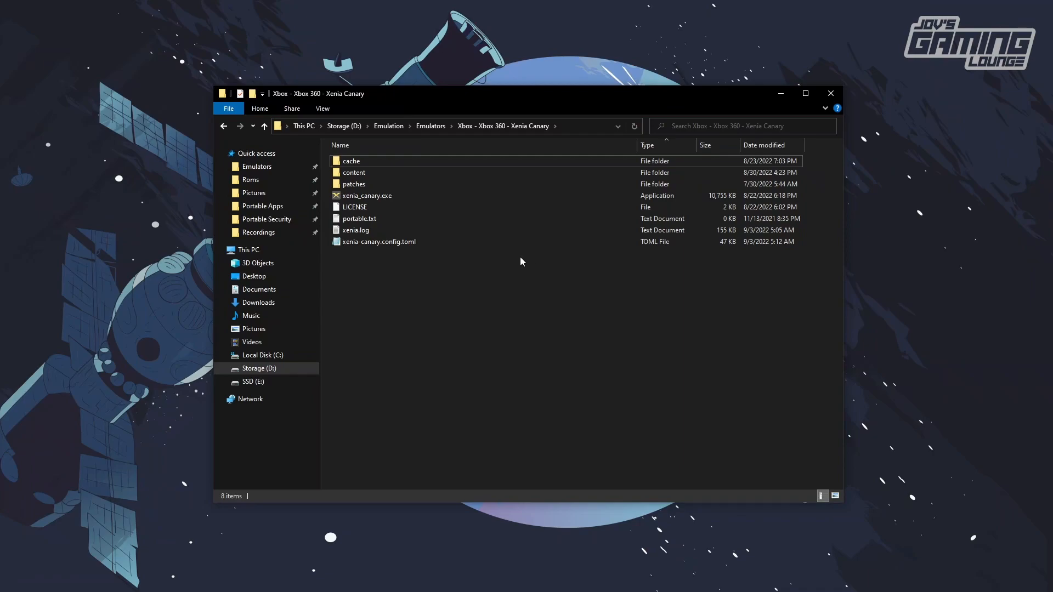
{"action": "right_click", "coordinate": [377, 241]}
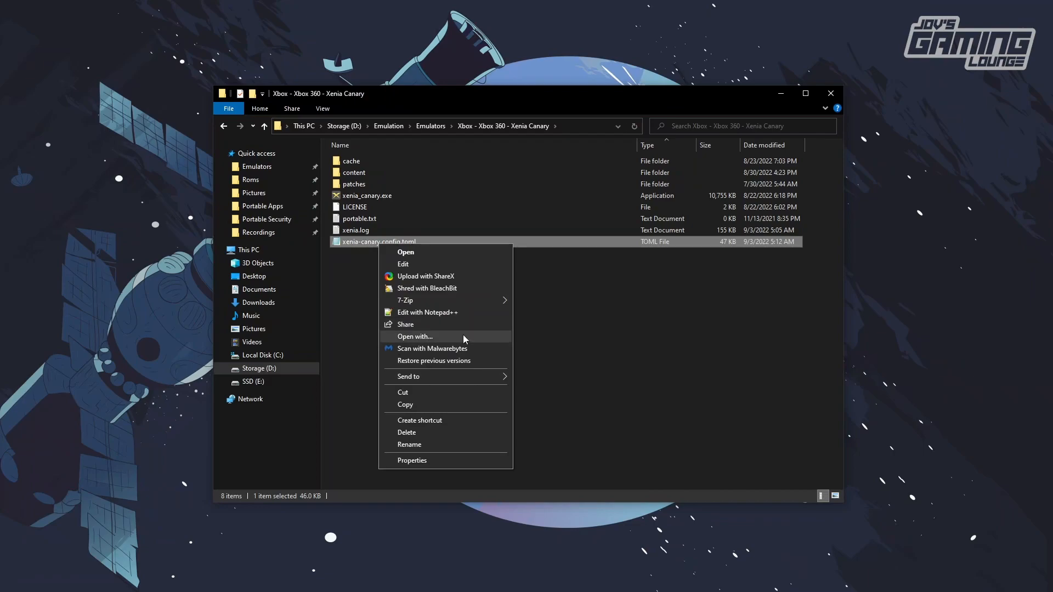
{"action": "left_click", "coordinate": [414, 336]}
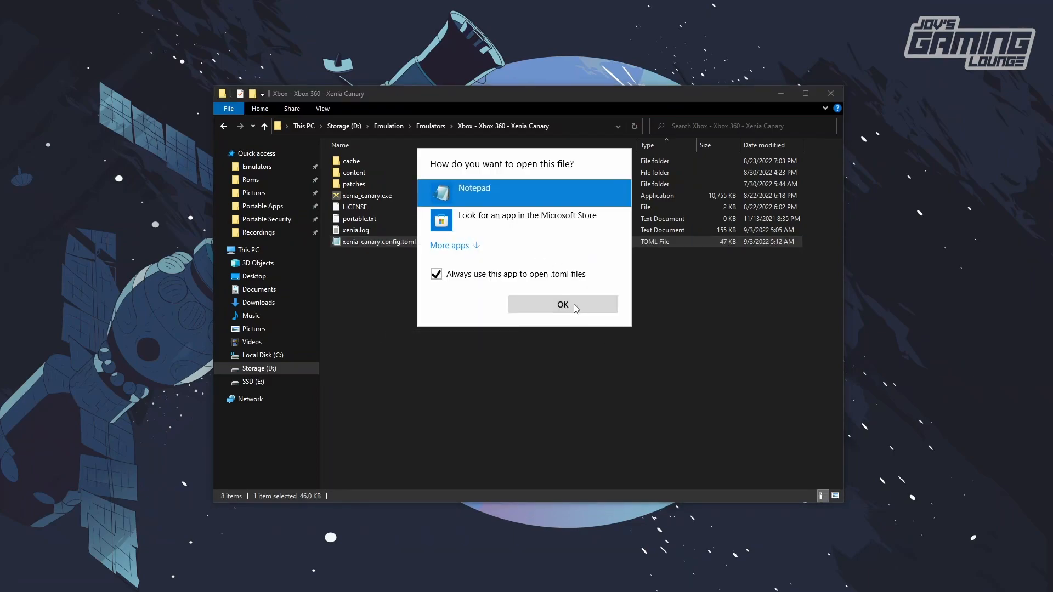
- Load the config in Notepad and scroll to the [Content] section's license_mask = 0 line
{"action": "left_click", "coordinate": [562, 305]}
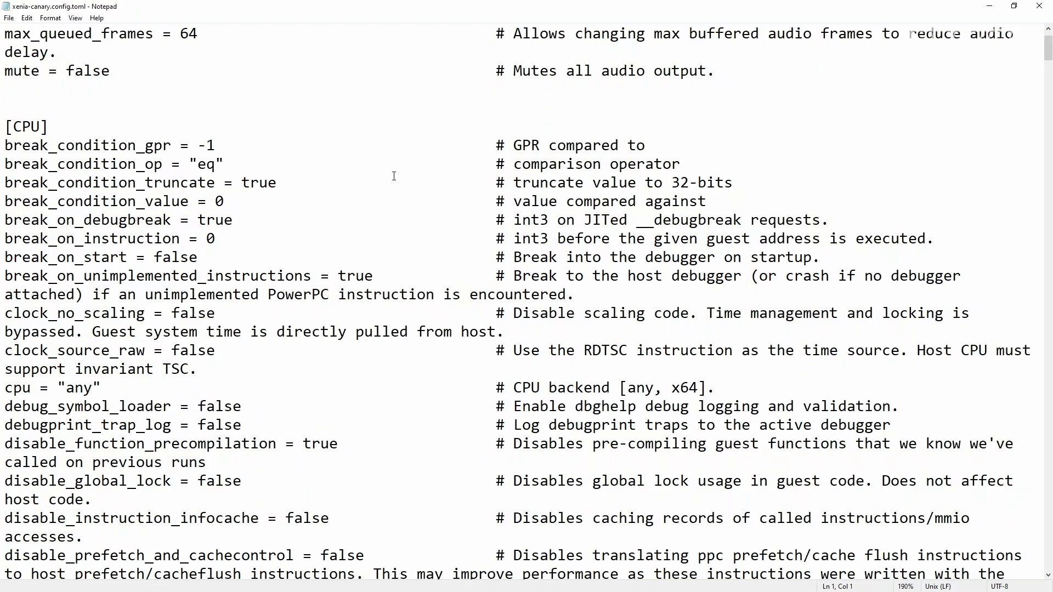
{"action": "scroll", "scroll_direction": "down", "scroll_amount": 3}
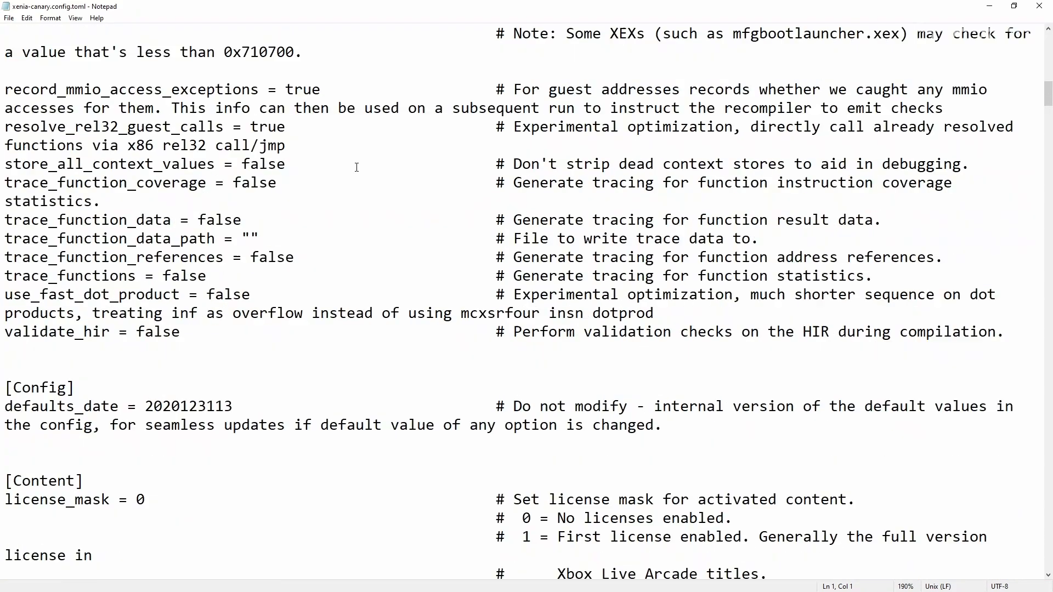
{"action": "scroll", "scroll_direction": "down", "scroll_amount": 3}
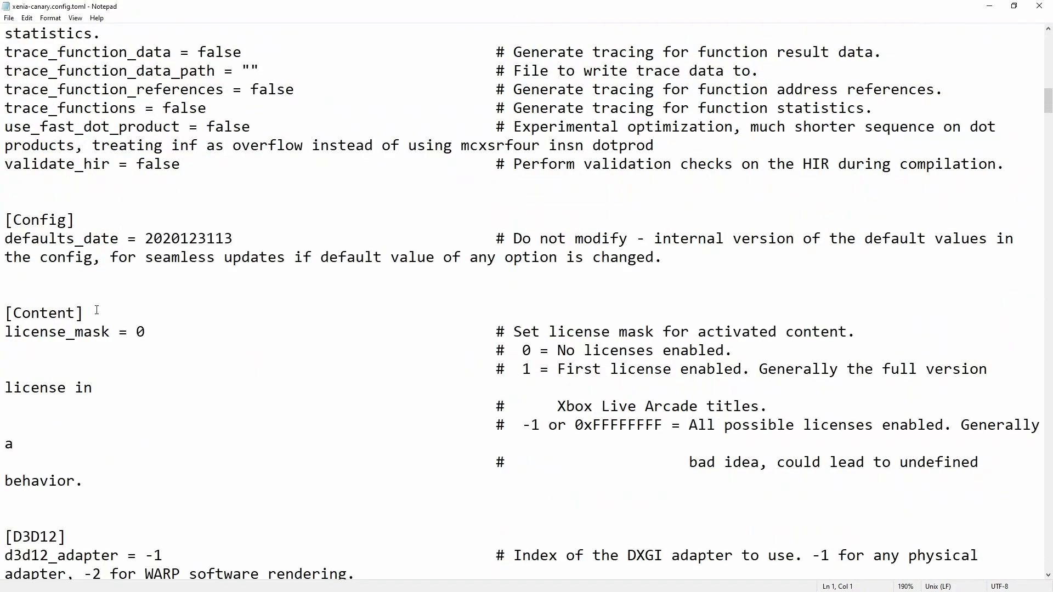
{"action": "left_click", "coordinate": [488, 324]}
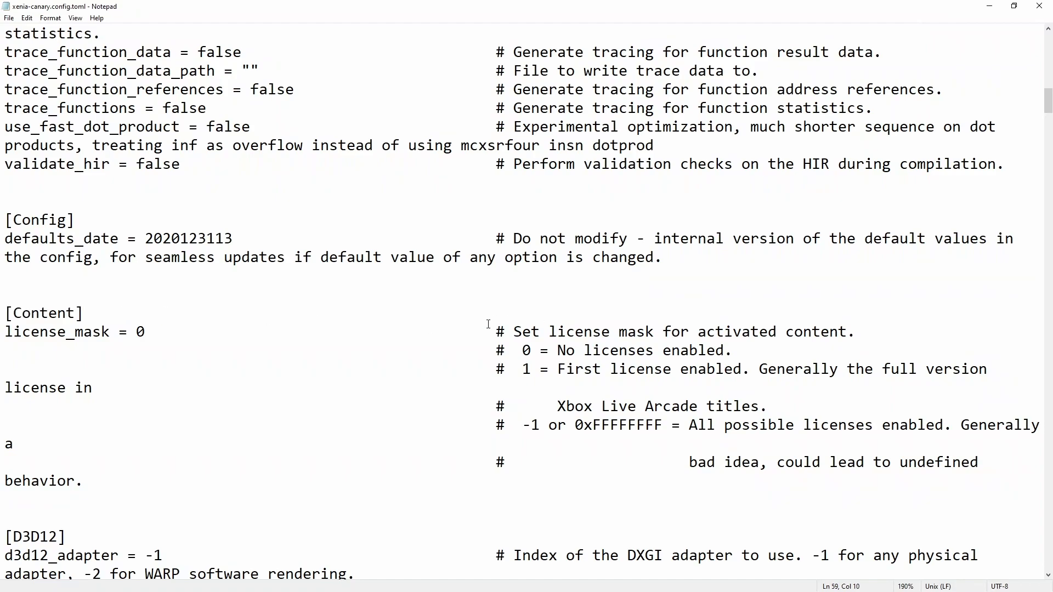
{"action": "left_click", "coordinate": [82, 313]}
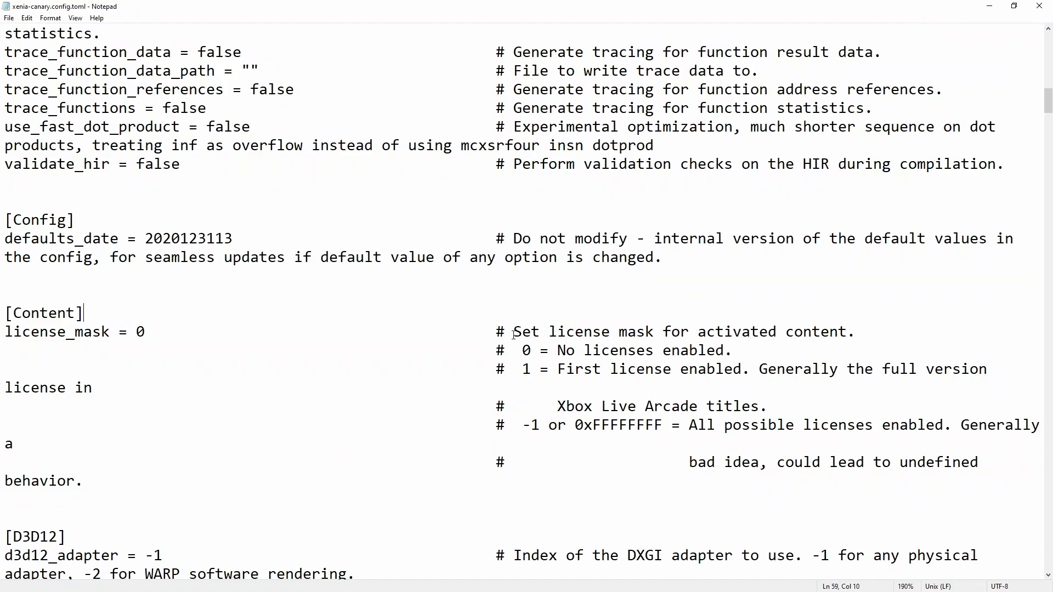
{"action": "mouse_move", "coordinate": [684, 424]}
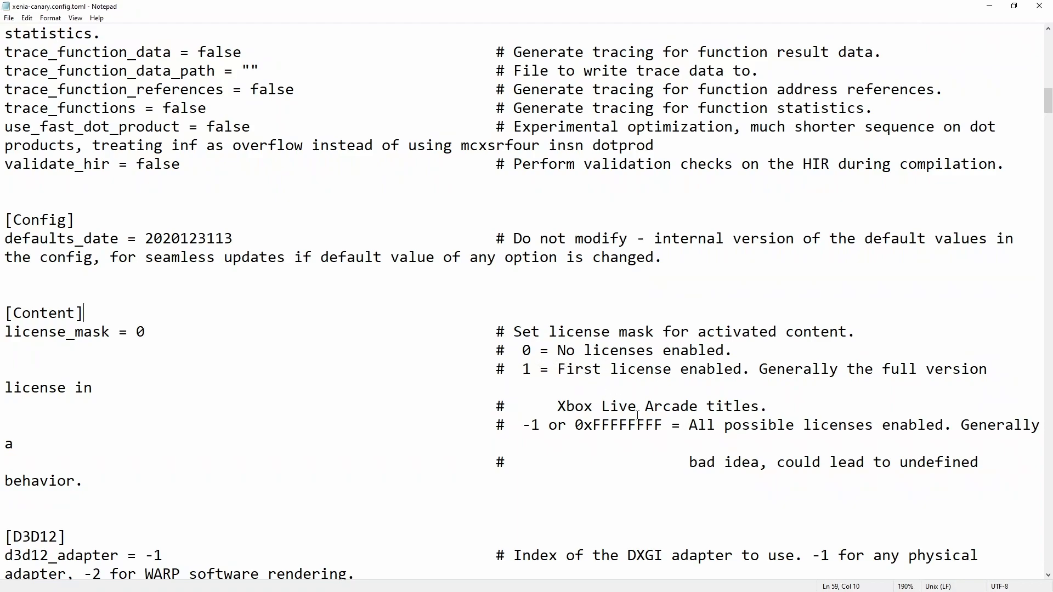
{"action": "double_click", "coordinate": [525, 369]}
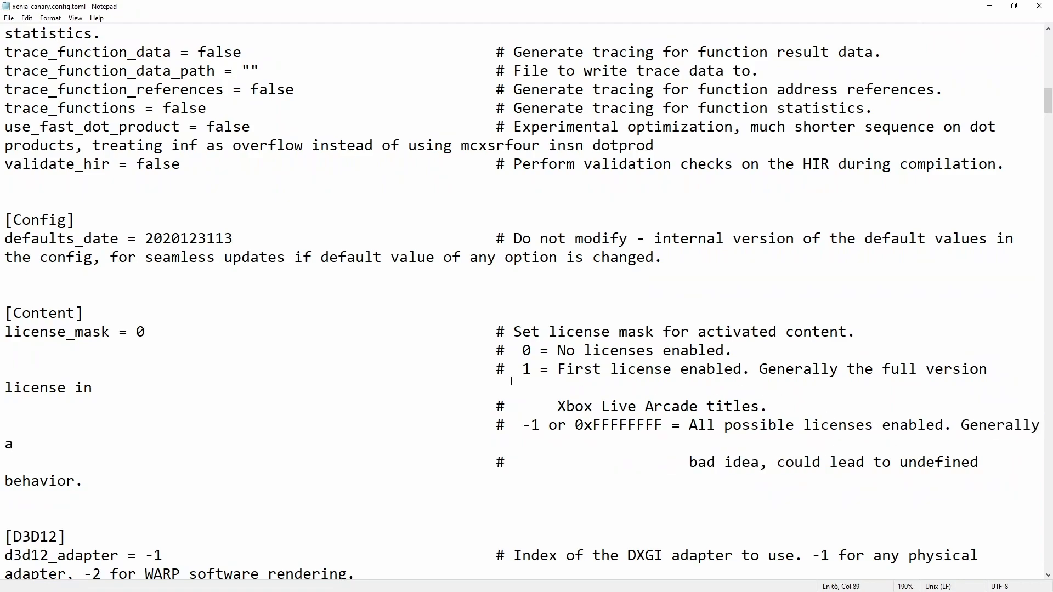
- Set license_mask to 1 and save xenia-canary.config.toml
{"action": "double_click", "coordinate": [526, 369]}
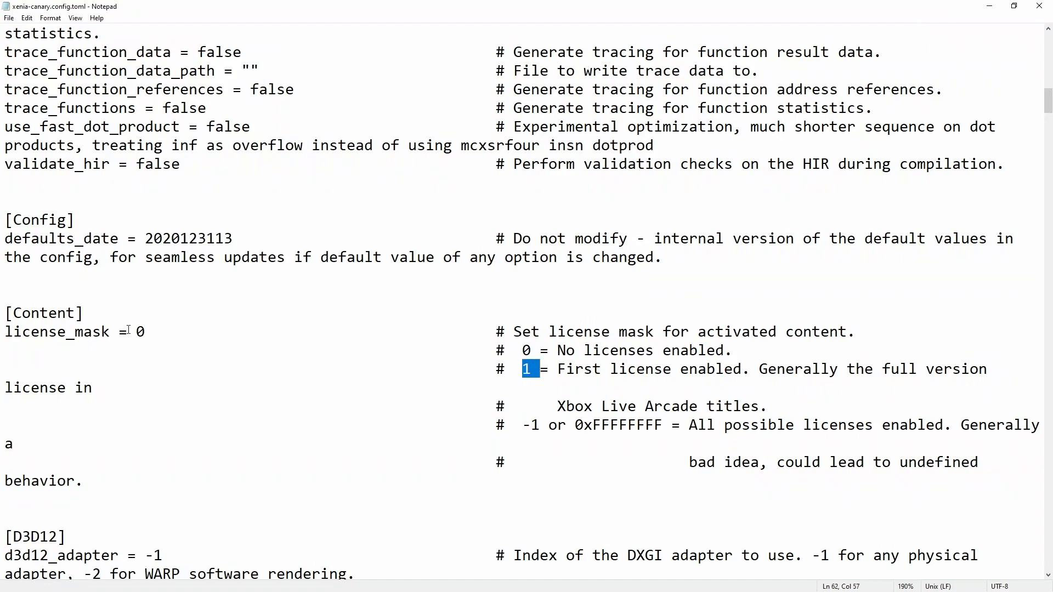
{"action": "type", "text": "1"}
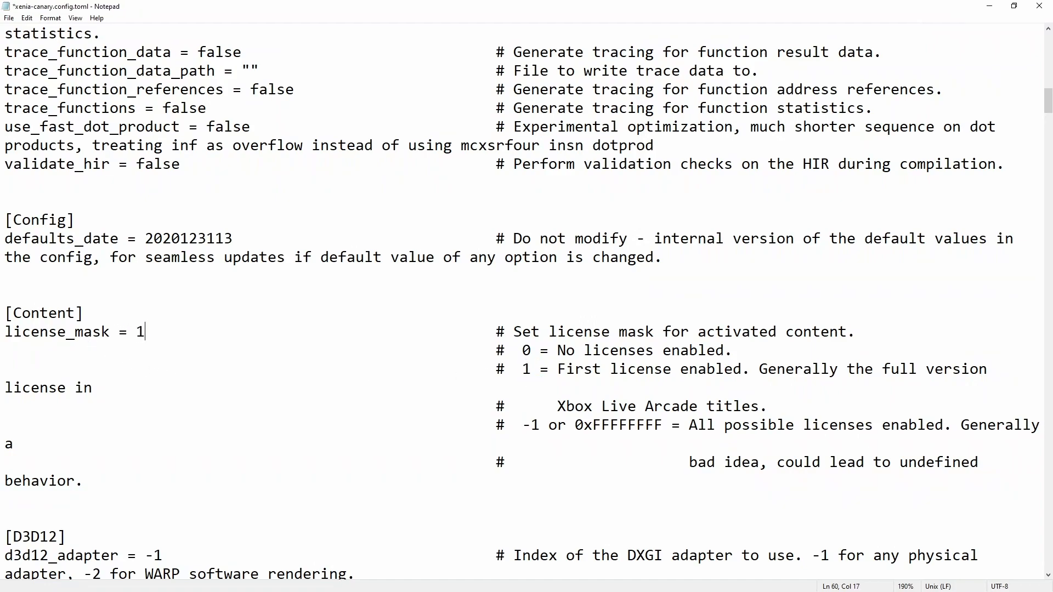
{"action": "left_click", "coordinate": [9, 17]}
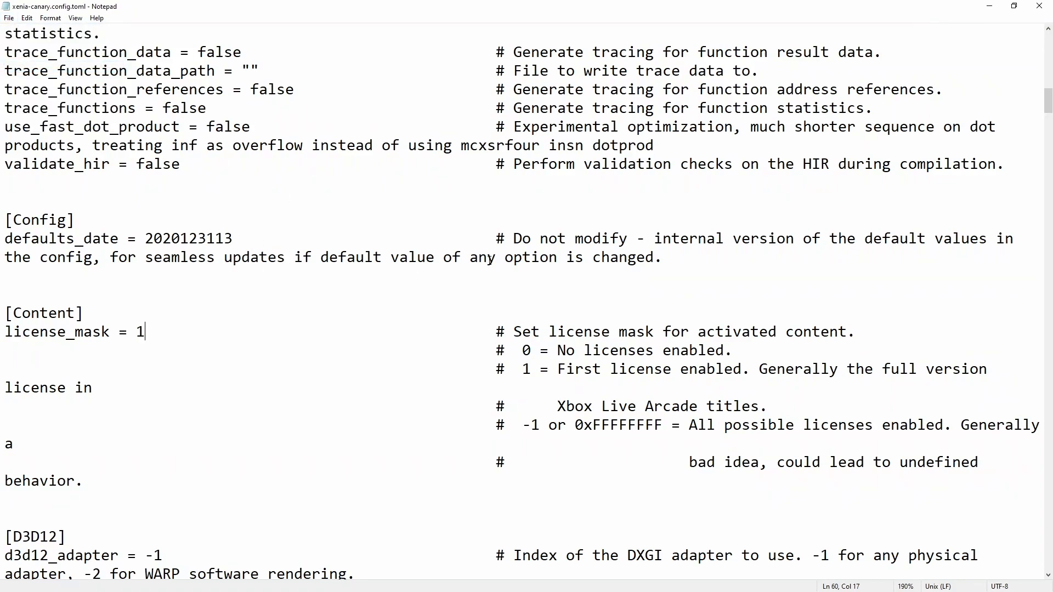
{"action": "mouse_move", "coordinate": [1045, 6]}
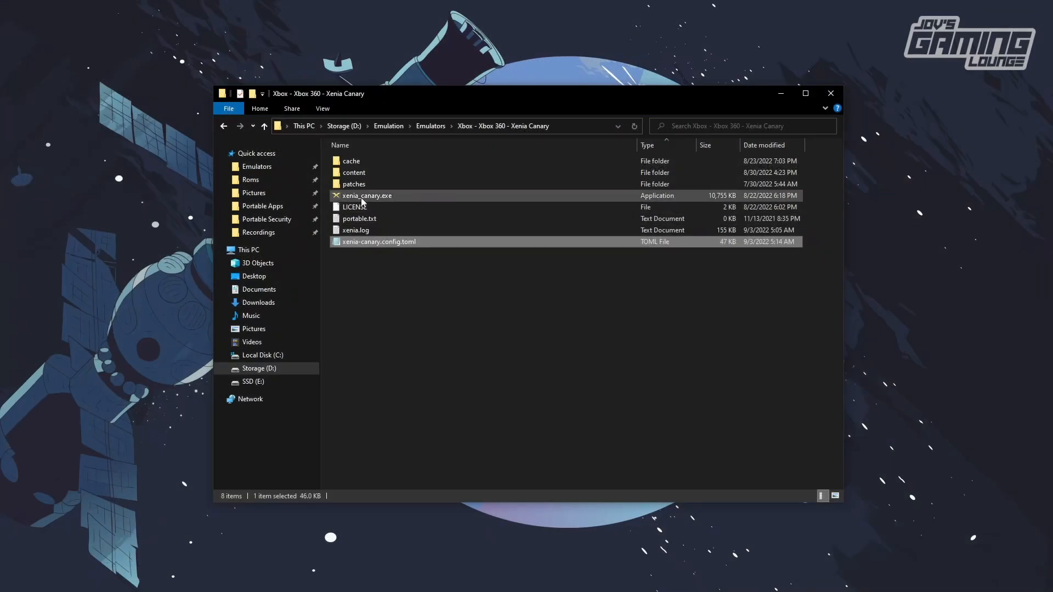
- Relaunch Xenia Canary and load the Super Street Fighter 2 THD game package
{"action": "left_click", "coordinate": [42, 51]}
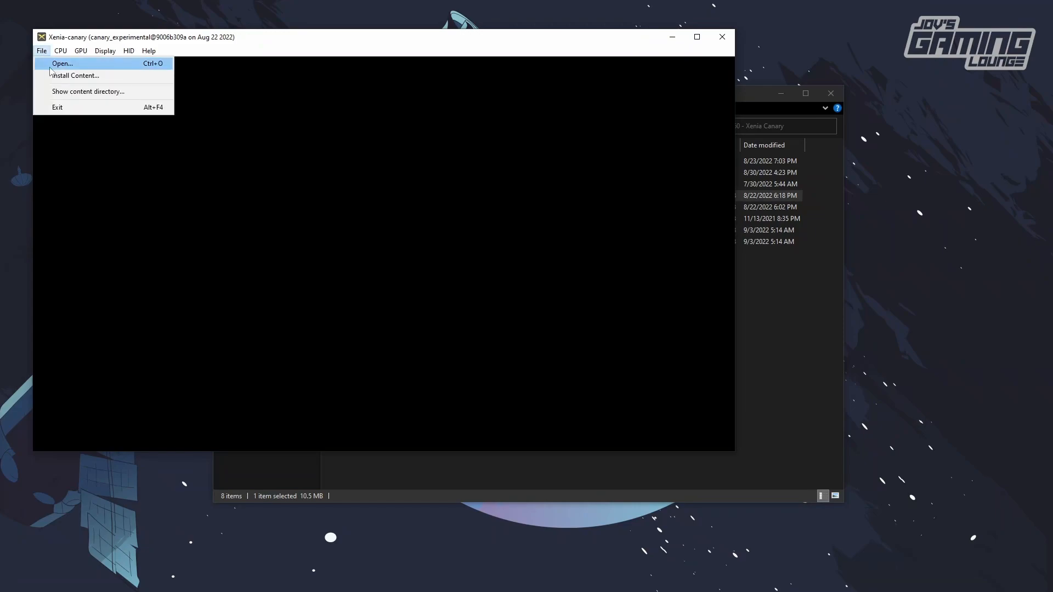
{"action": "left_click", "coordinate": [62, 63]}
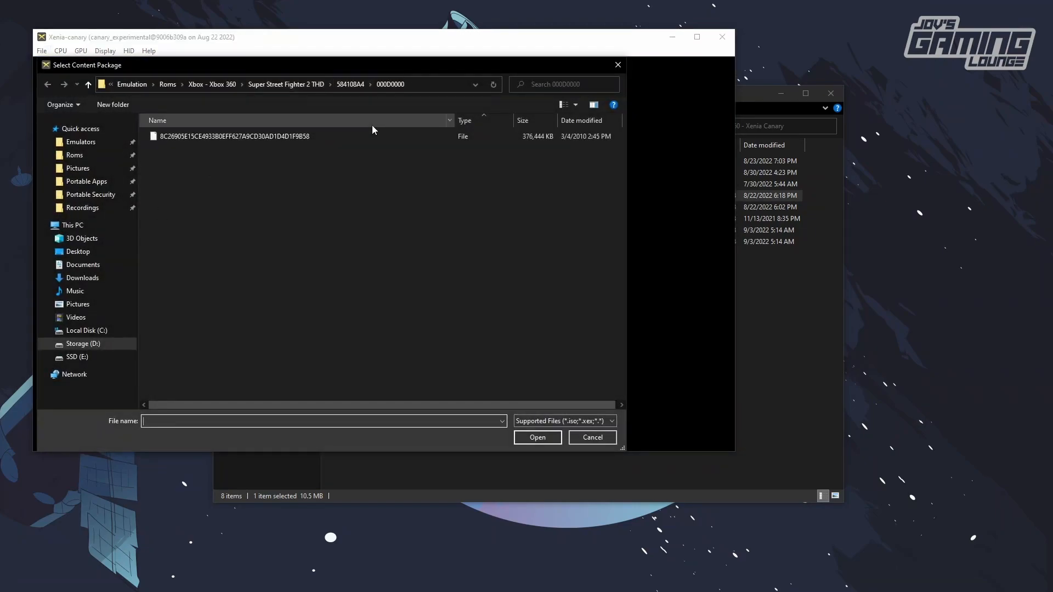
{"action": "left_click", "coordinate": [536, 437]}
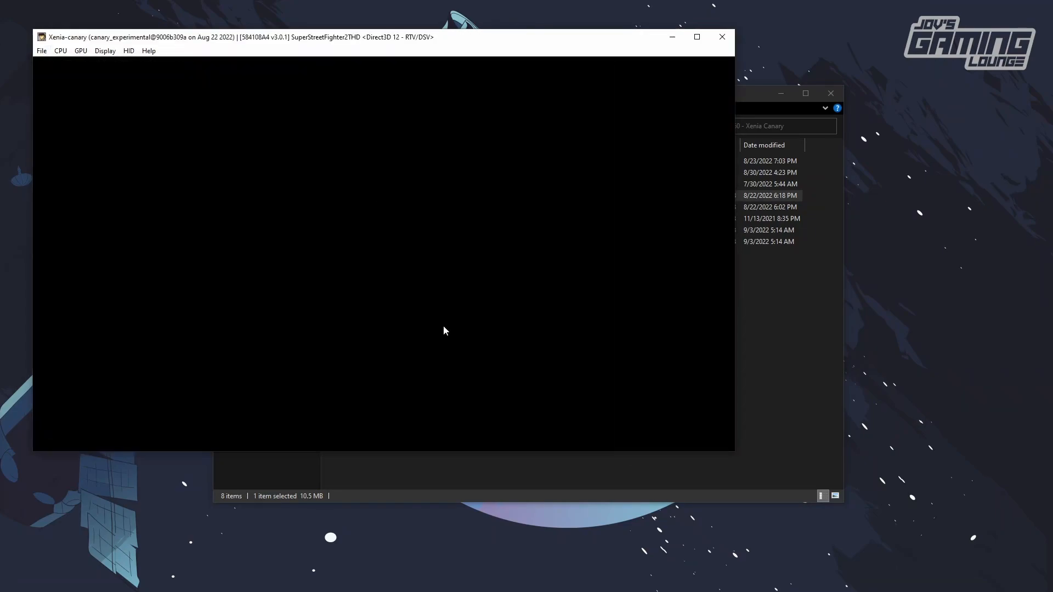
{"action": "mouse_move", "coordinate": [777, 365]}
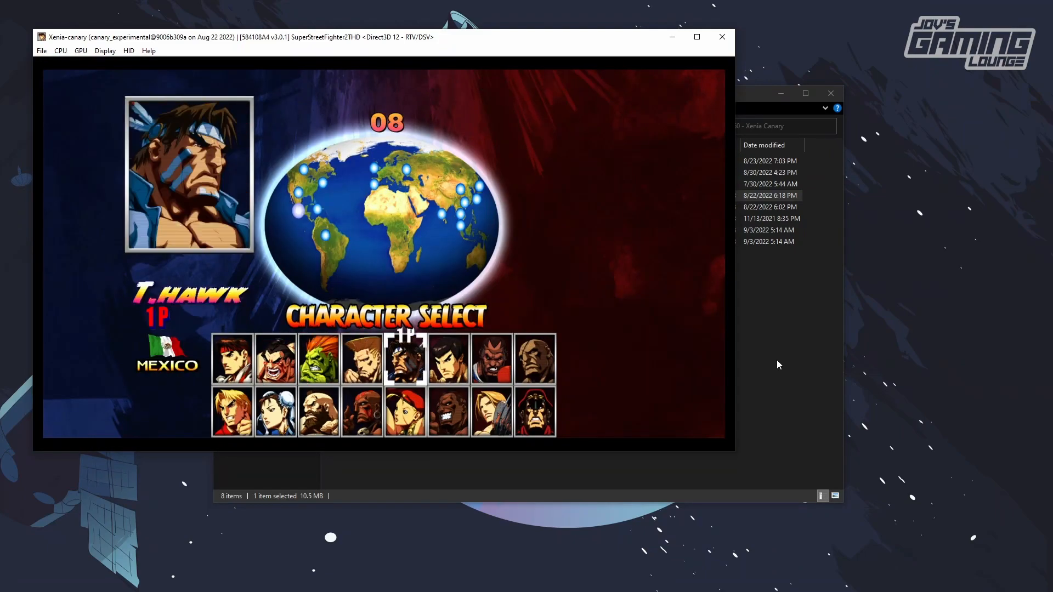
- Move the 1P cursor right to Sagat on the character select screen
{"action": "key", "text": "Right"}
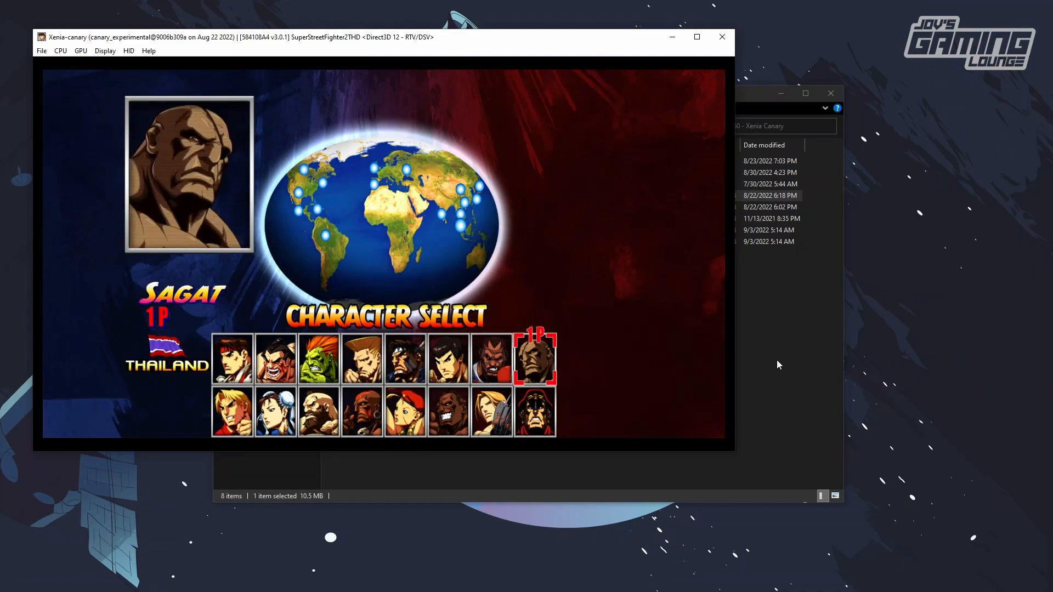